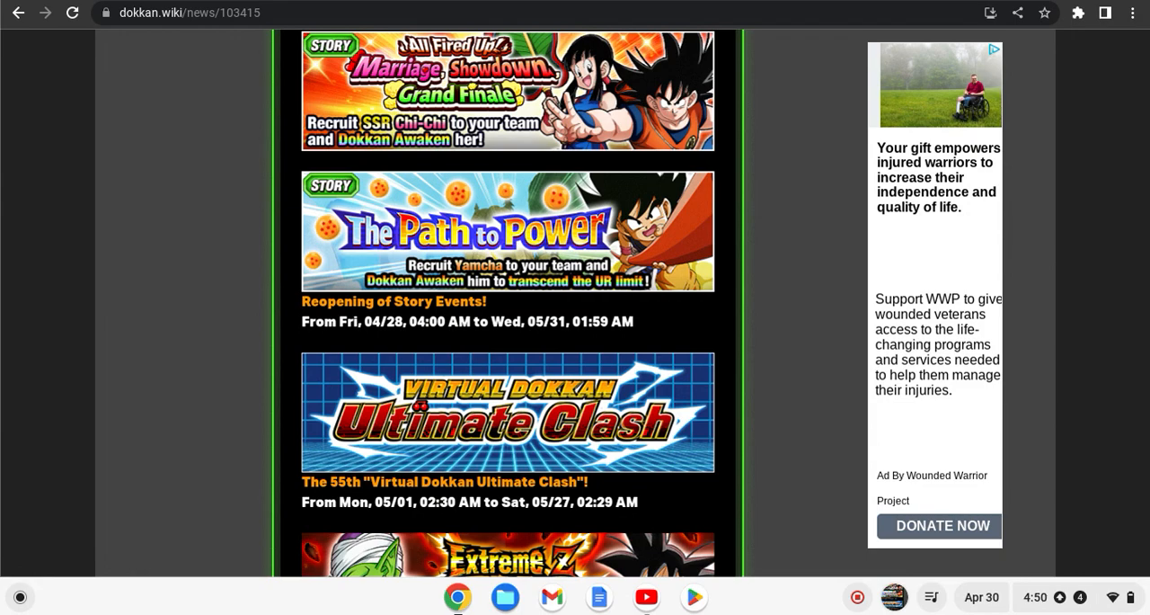
- Scroll down the campaign news page and dismiss the workout ad covering the page bottom
{"action": "scroll", "scroll_direction": "down", "scroll_amount": 3}
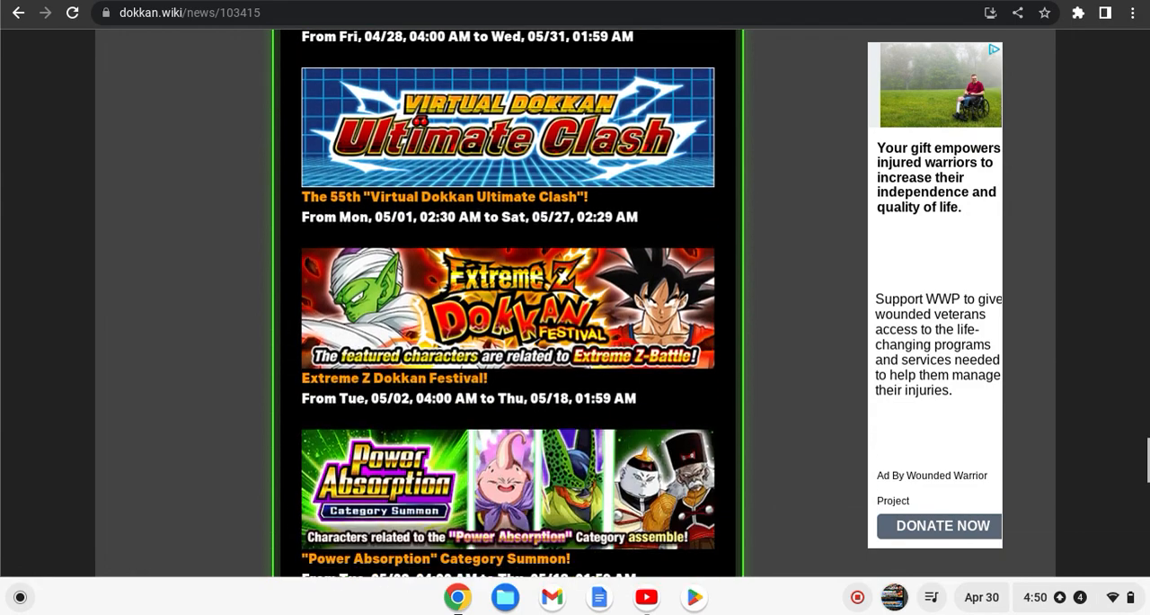
{"action": "scroll", "scroll_direction": "down", "scroll_amount": 3}
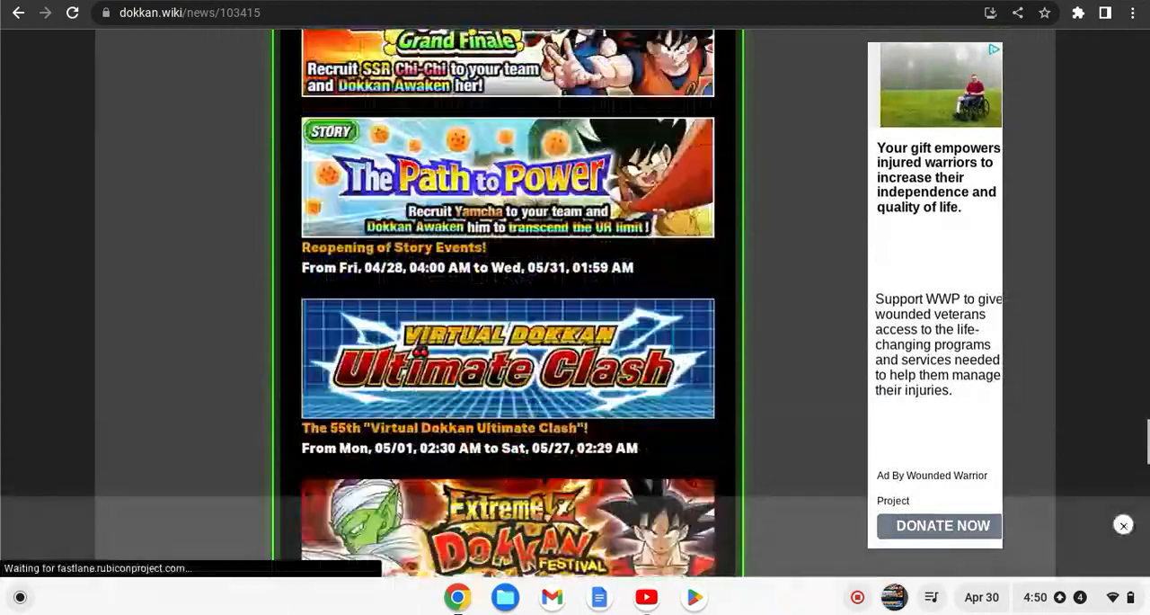
{"action": "scroll", "scroll_direction": "down", "scroll_amount": 3}
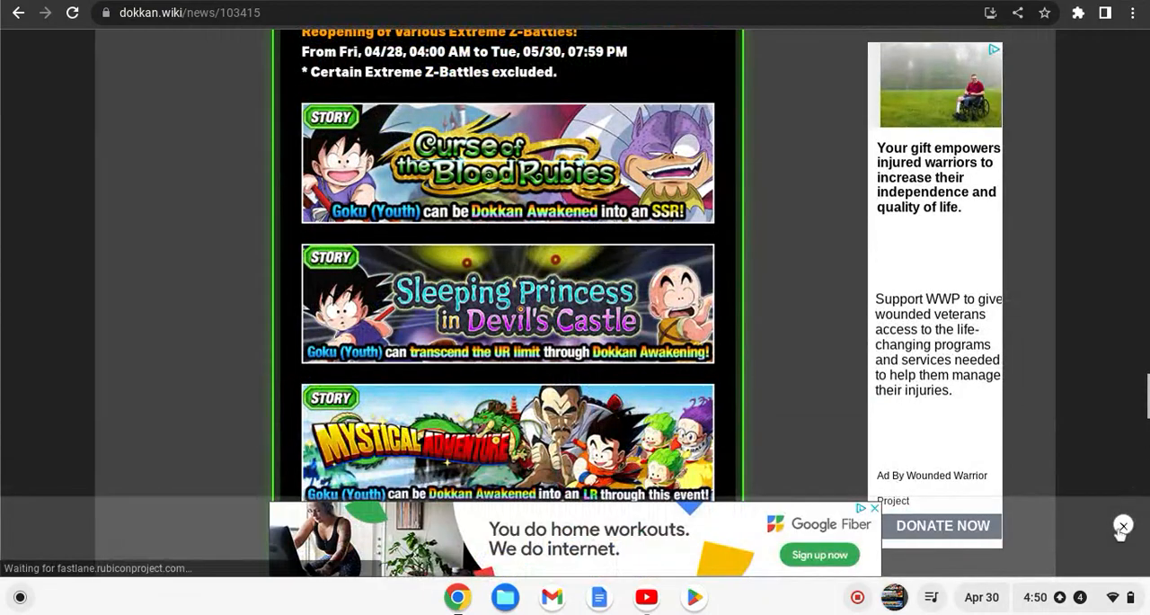
{"action": "left_click", "coordinate": [1123, 524]}
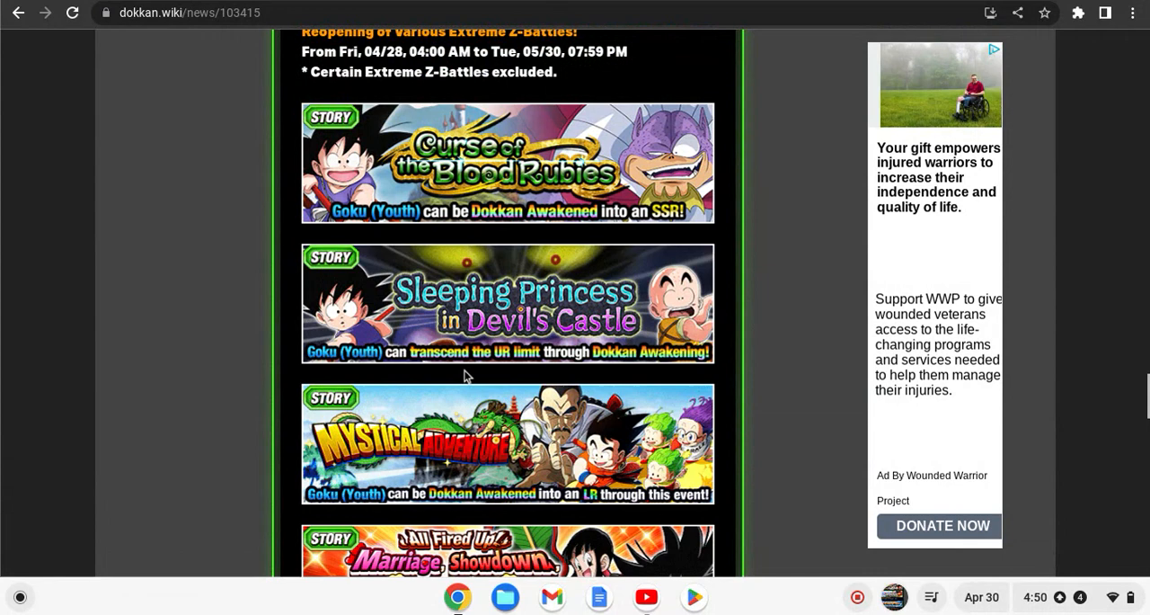
- Bring the Strongest Martial Artist and Grand Elder Guru's Guidance event banners into view
{"action": "scroll", "scroll_direction": "down", "scroll_amount": 3}
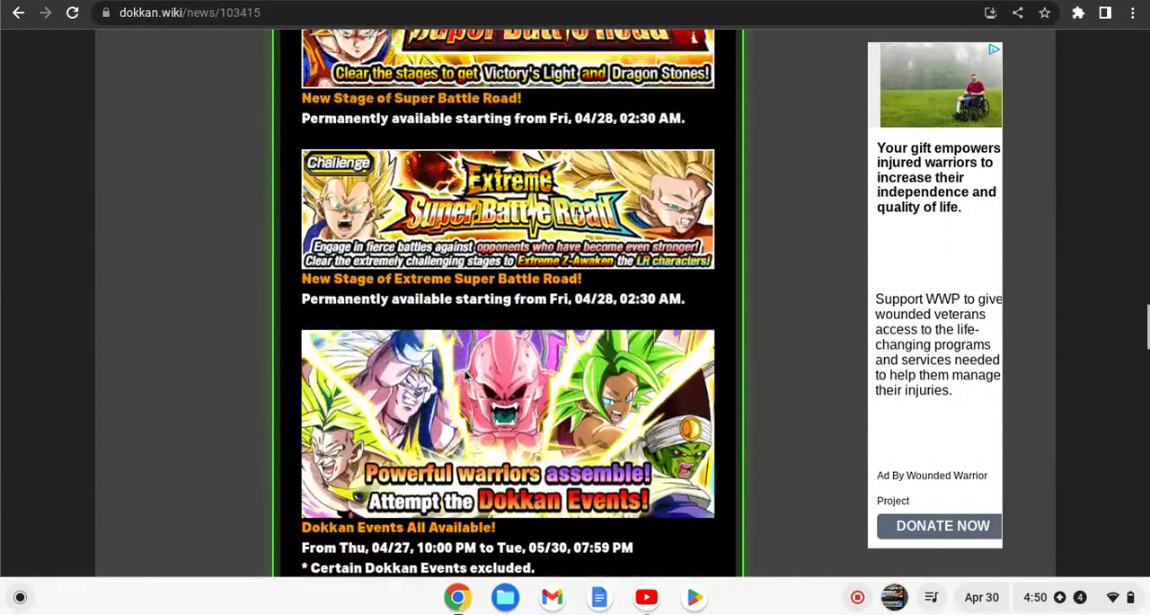
{"action": "scroll", "scroll_direction": "up", "scroll_amount": 3}
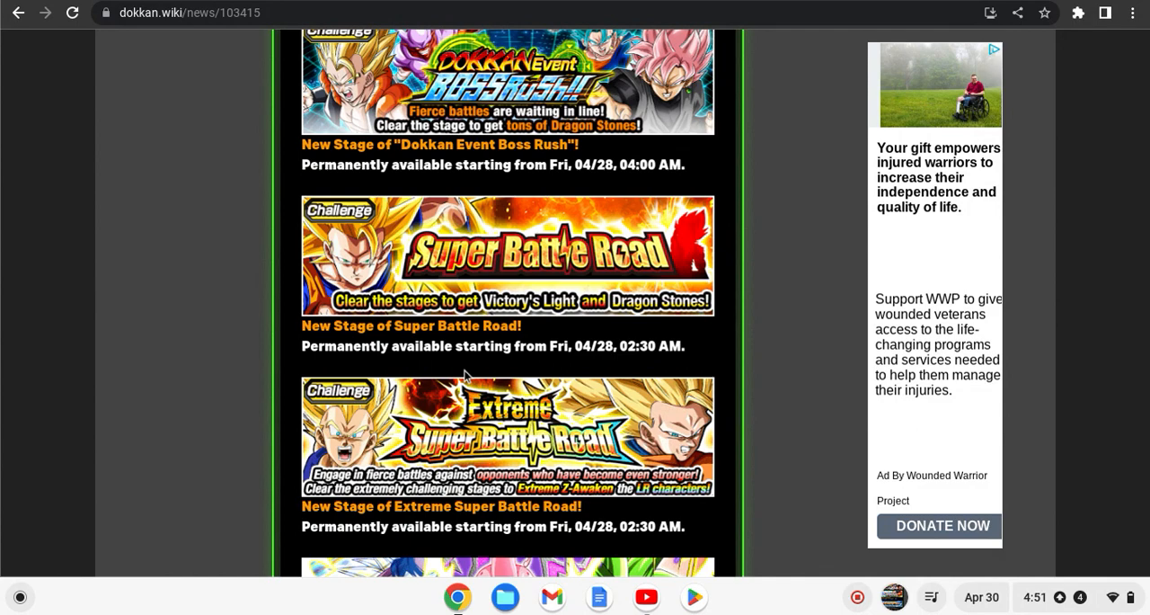
{"action": "scroll", "scroll_direction": "up", "scroll_amount": 3}
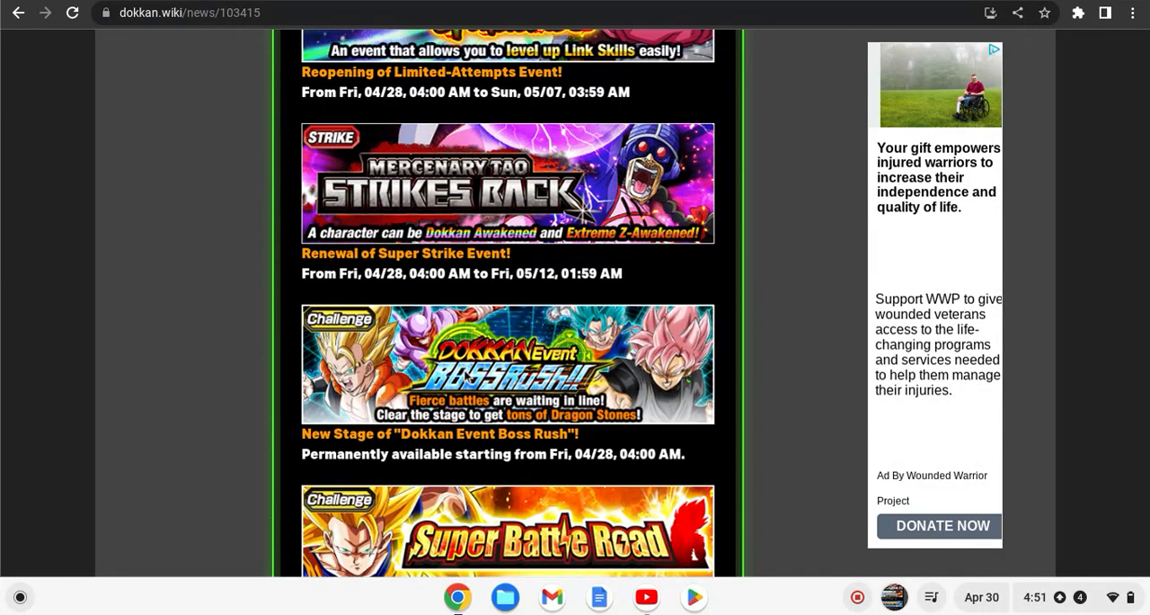
{"action": "scroll", "scroll_direction": "down", "scroll_amount": 3}
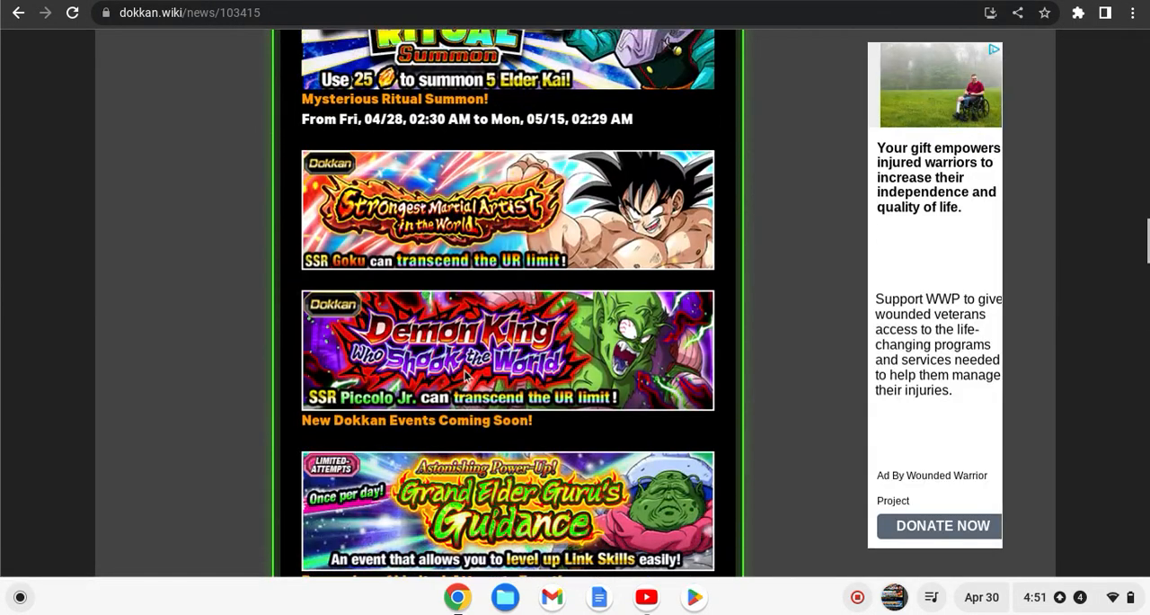
{"action": "scroll", "scroll_direction": "down", "scroll_amount": 3}
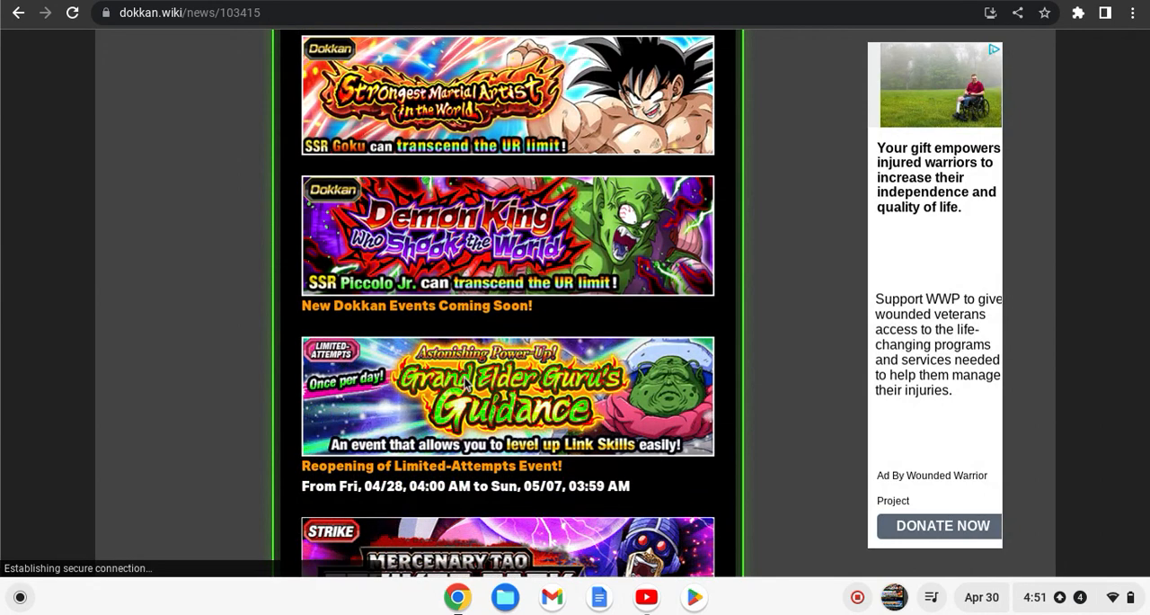
{"action": "scroll", "scroll_direction": "down", "scroll_amount": 3}
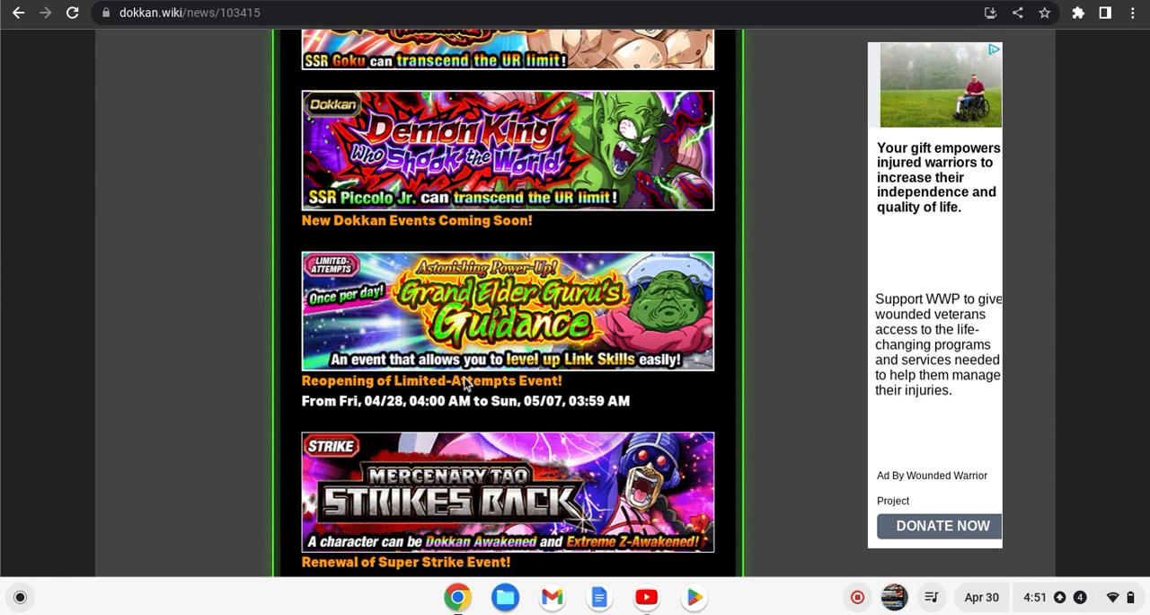
{"action": "mouse_move", "coordinate": [319, 352]}
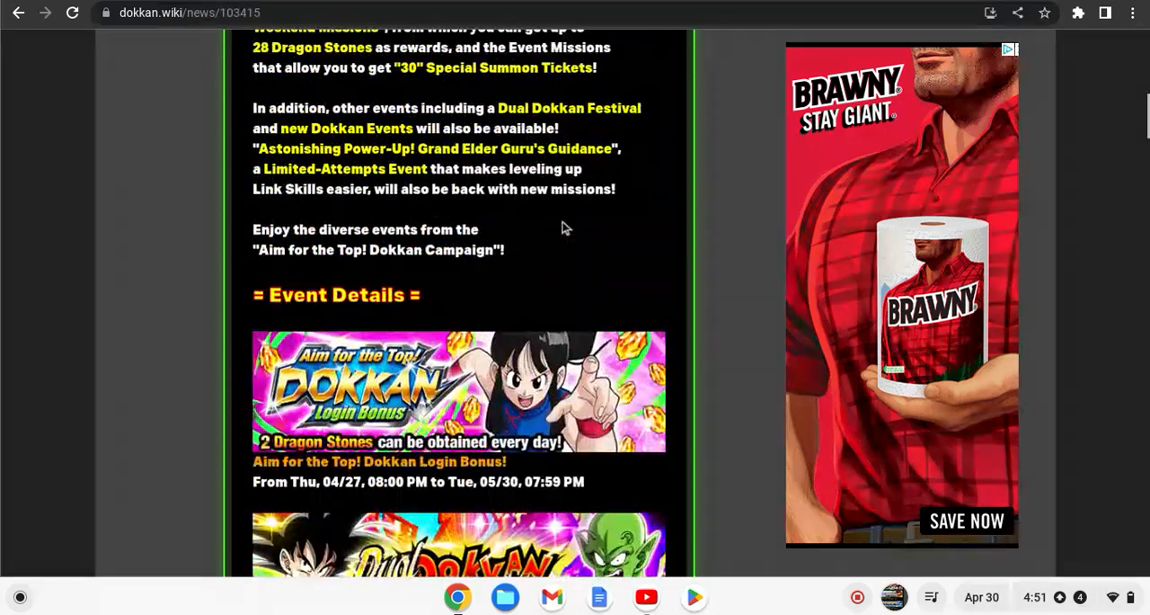
- Scroll the news page toward the Extreme Z-Battle reopened banner
{"action": "scroll", "scroll_direction": "down", "scroll_amount": 3}
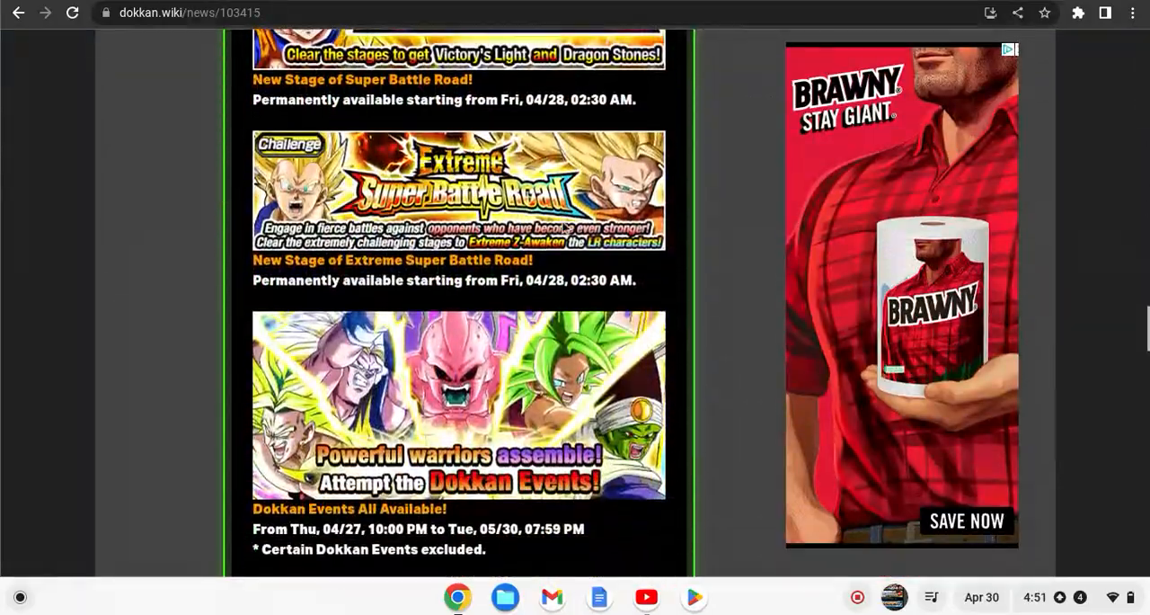
{"action": "scroll", "scroll_direction": "down", "scroll_amount": 3}
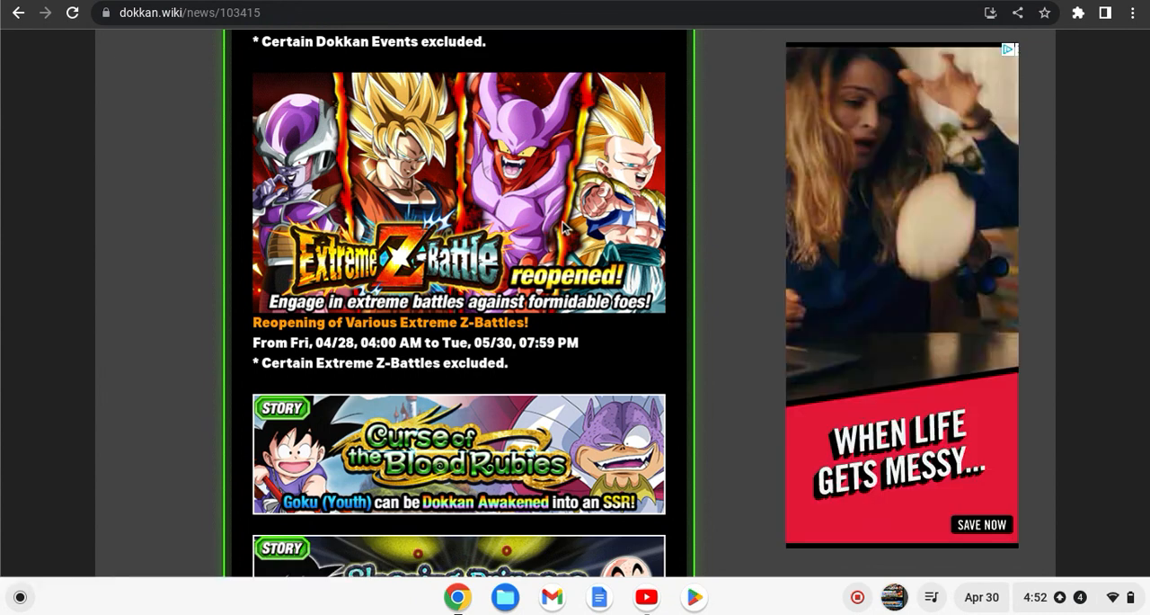
{"action": "scroll", "scroll_direction": "down", "scroll_amount": 3}
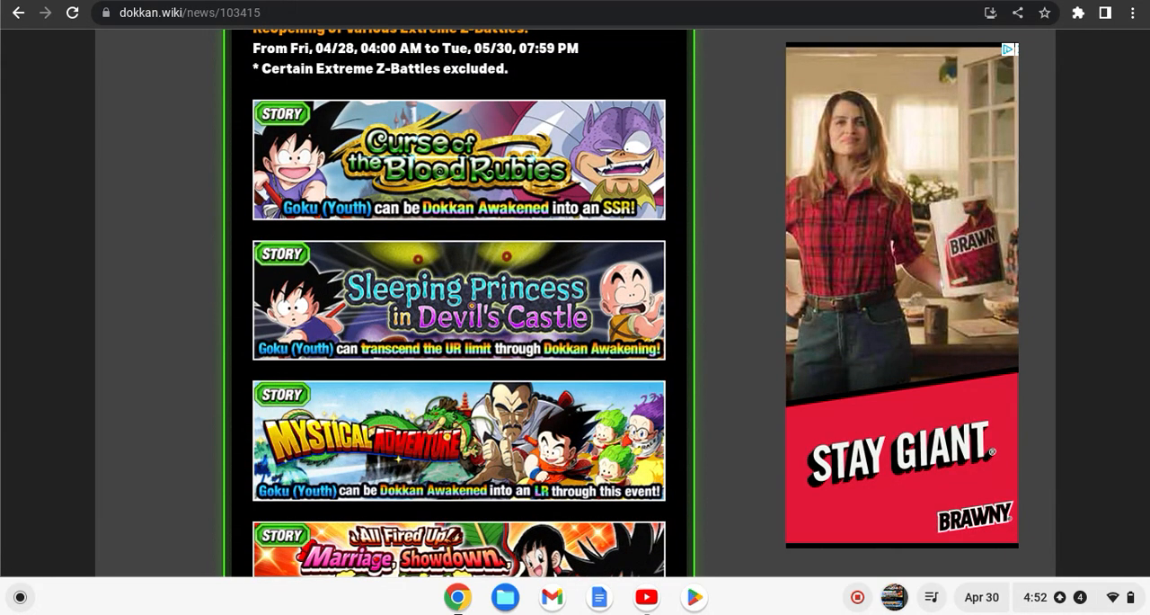
{"action": "scroll", "scroll_direction": "down", "scroll_amount": 3}
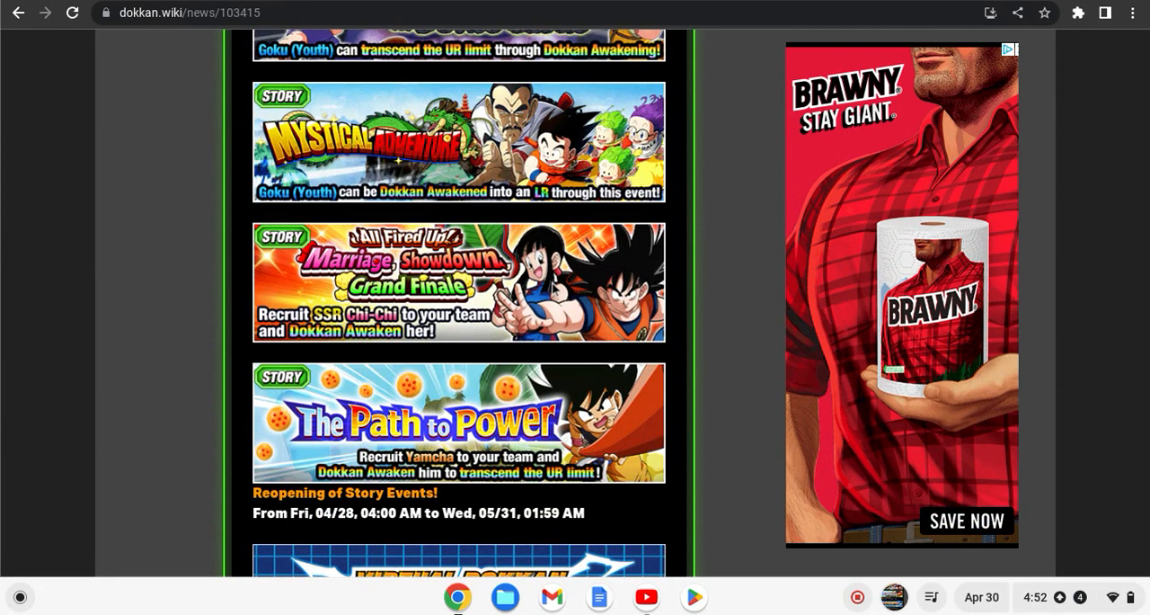
{"action": "scroll", "scroll_direction": "down", "scroll_amount": 3}
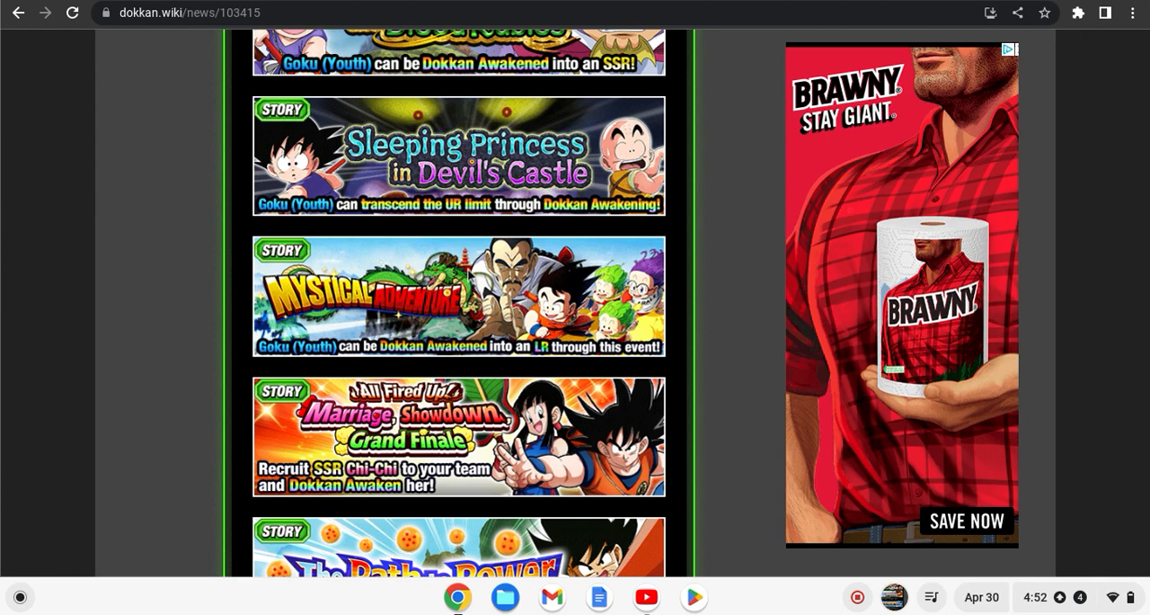
{"action": "scroll", "scroll_direction": "down", "scroll_amount": 3}
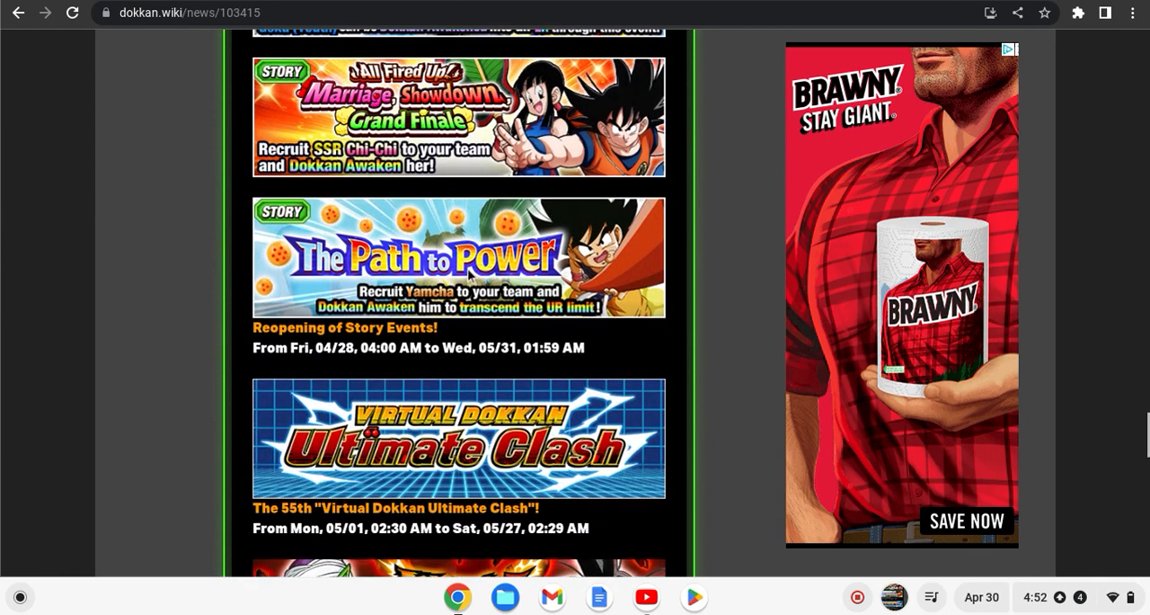
- Continue to the Curse of the Blood Rubies and Sleeping Princess story event banners
{"action": "scroll", "scroll_direction": "down", "scroll_amount": 3}
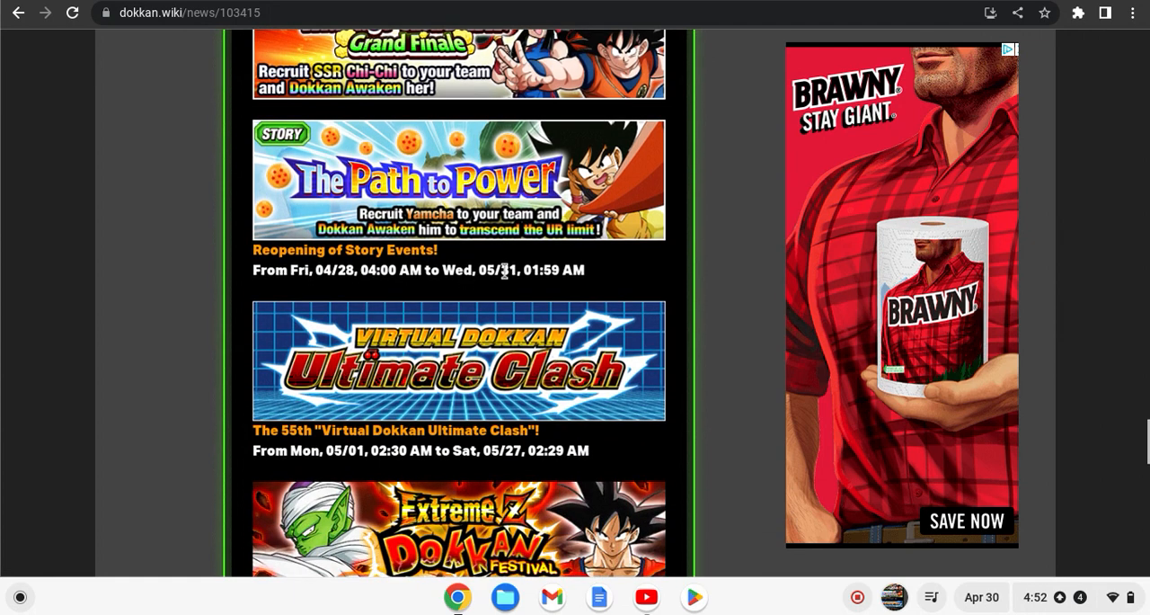
{"action": "mouse_move", "coordinate": [518, 292]}
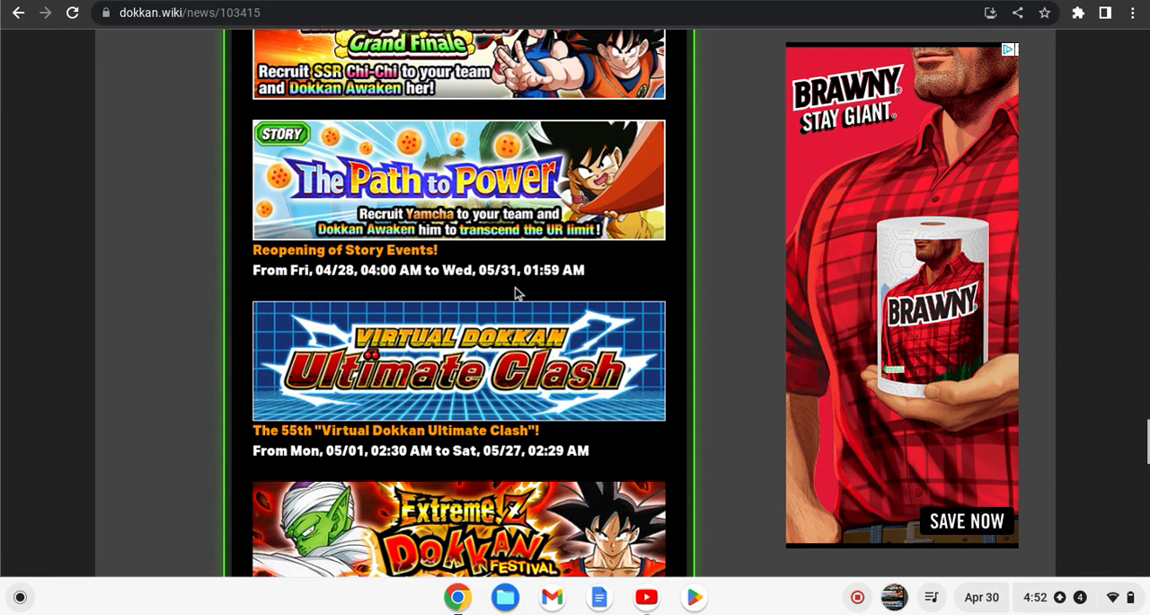
{"action": "scroll", "scroll_direction": "down", "scroll_amount": 3}
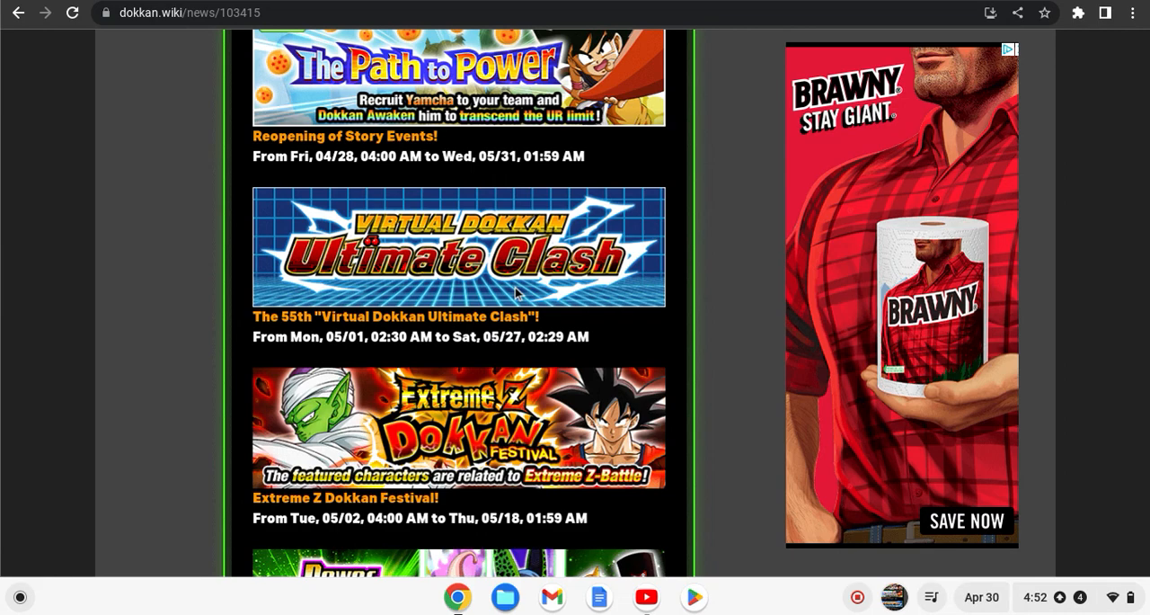
{"action": "scroll", "scroll_direction": "down", "scroll_amount": 3}
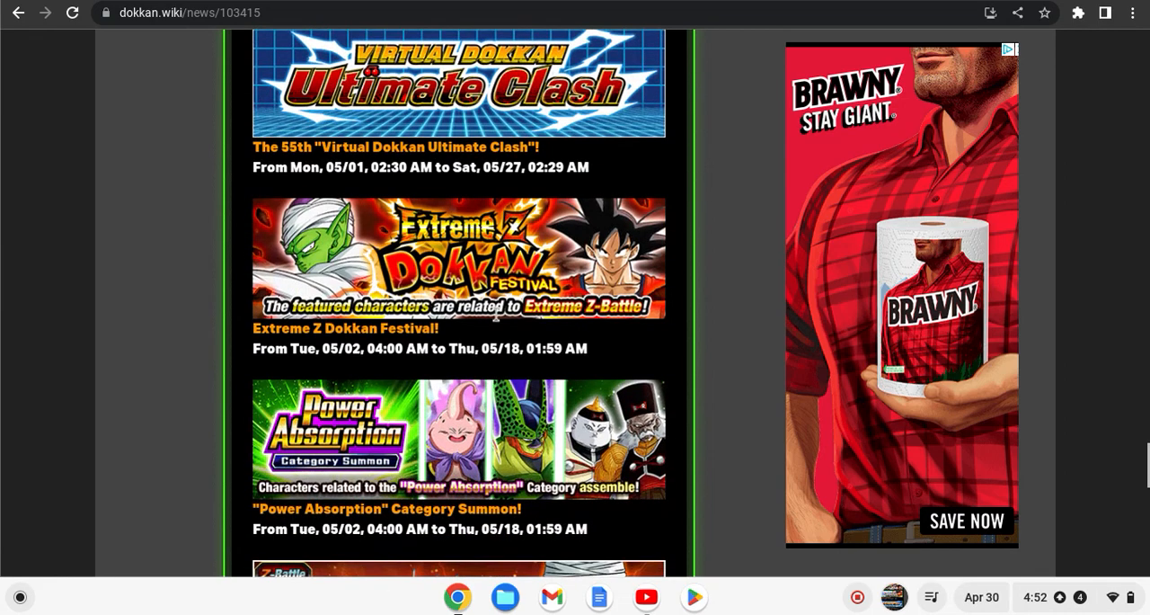
{"action": "scroll", "scroll_direction": "down", "scroll_amount": 3}
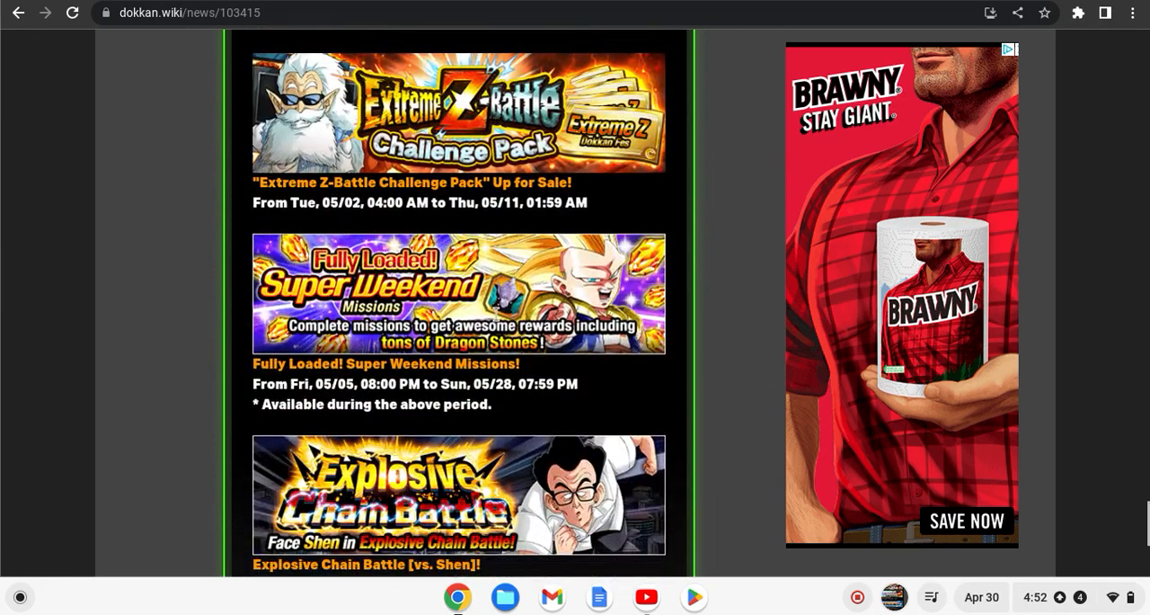
{"action": "scroll", "scroll_direction": "down", "scroll_amount": 3}
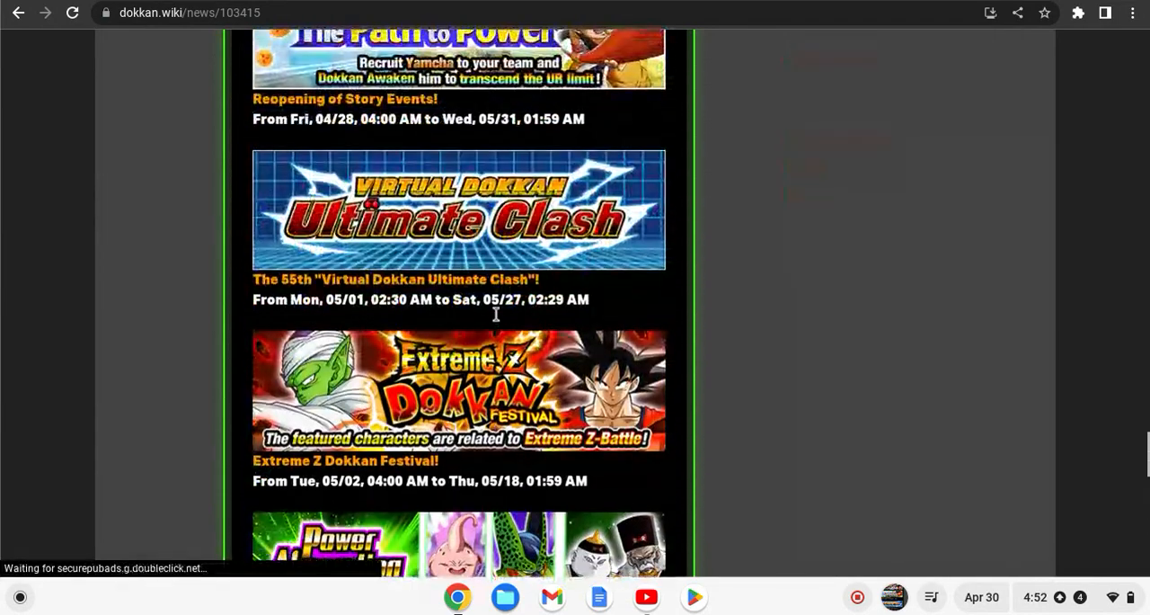
{"action": "scroll", "scroll_direction": "down", "scroll_amount": 3}
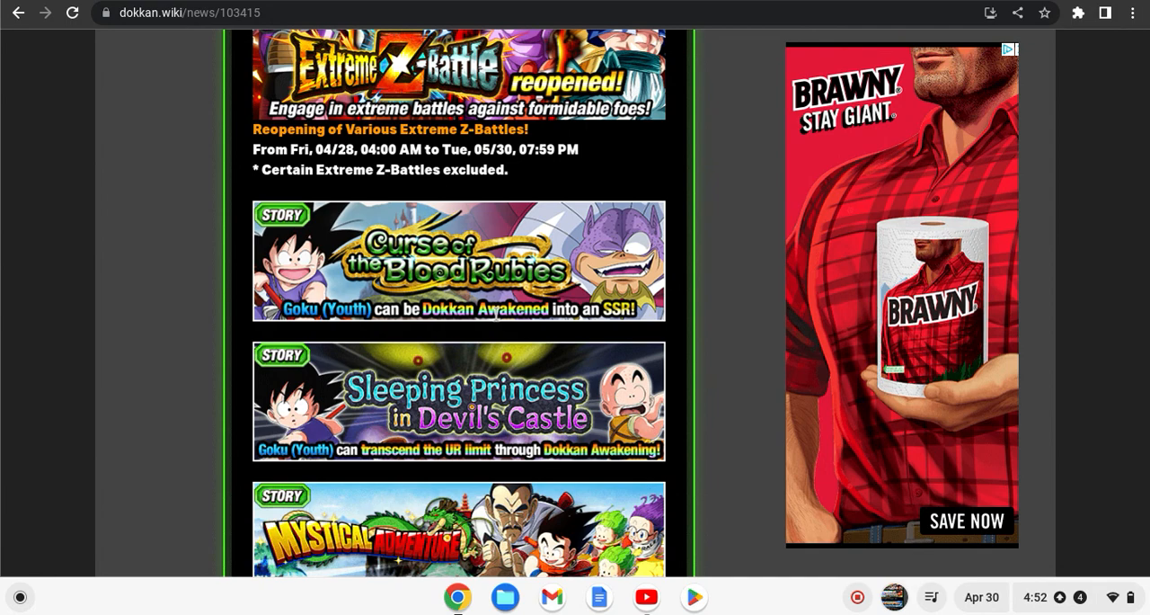
- Scroll to the Aim for the Top! Dokkan Campaign introduction text
{"action": "scroll", "scroll_direction": "down", "scroll_amount": 3}
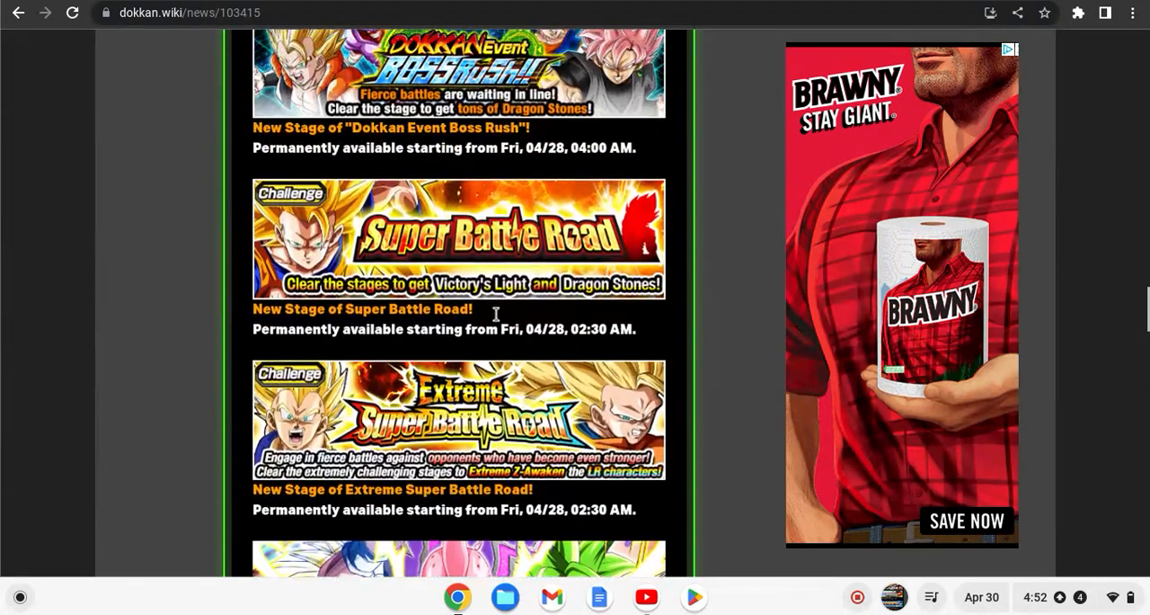
{"action": "scroll", "scroll_direction": "down", "scroll_amount": 3}
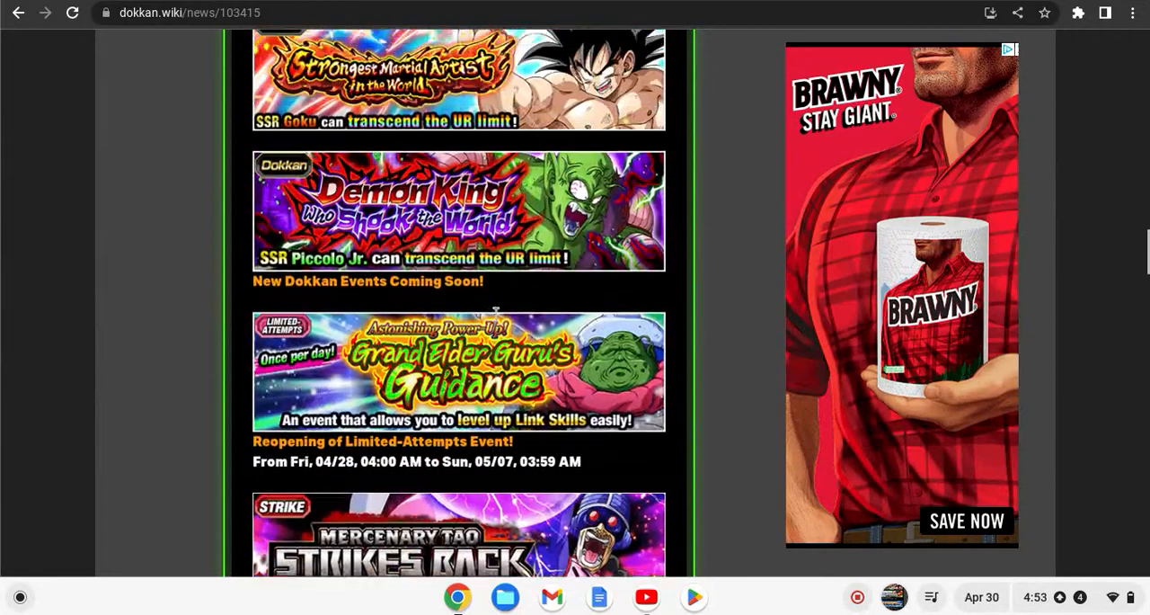
{"action": "scroll", "scroll_direction": "down", "scroll_amount": 3}
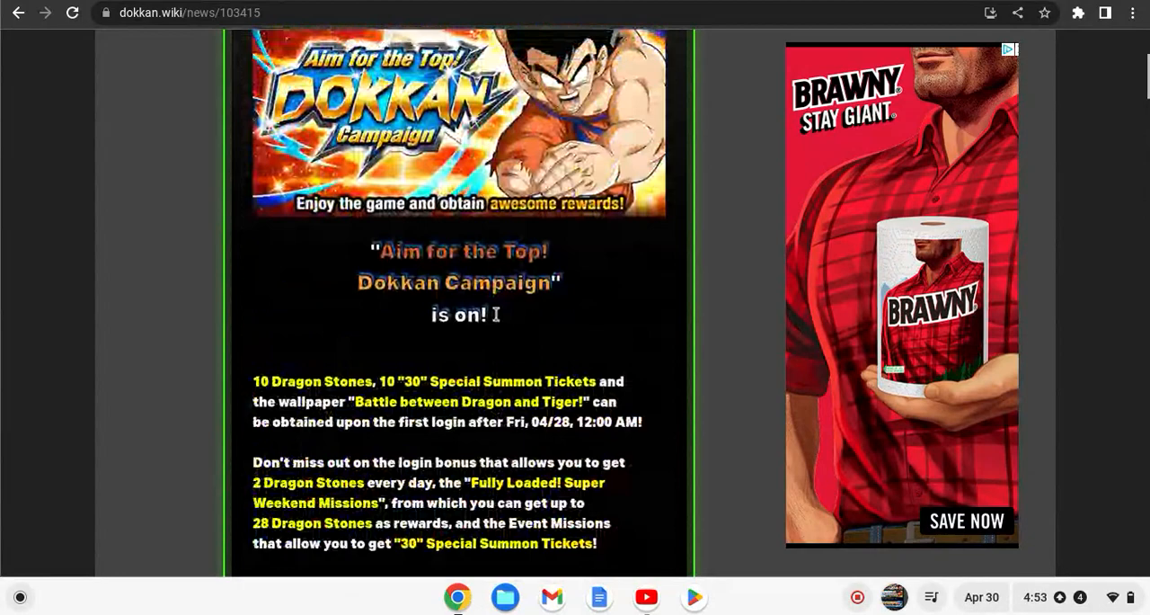
{"action": "scroll", "scroll_direction": "down", "scroll_amount": 3}
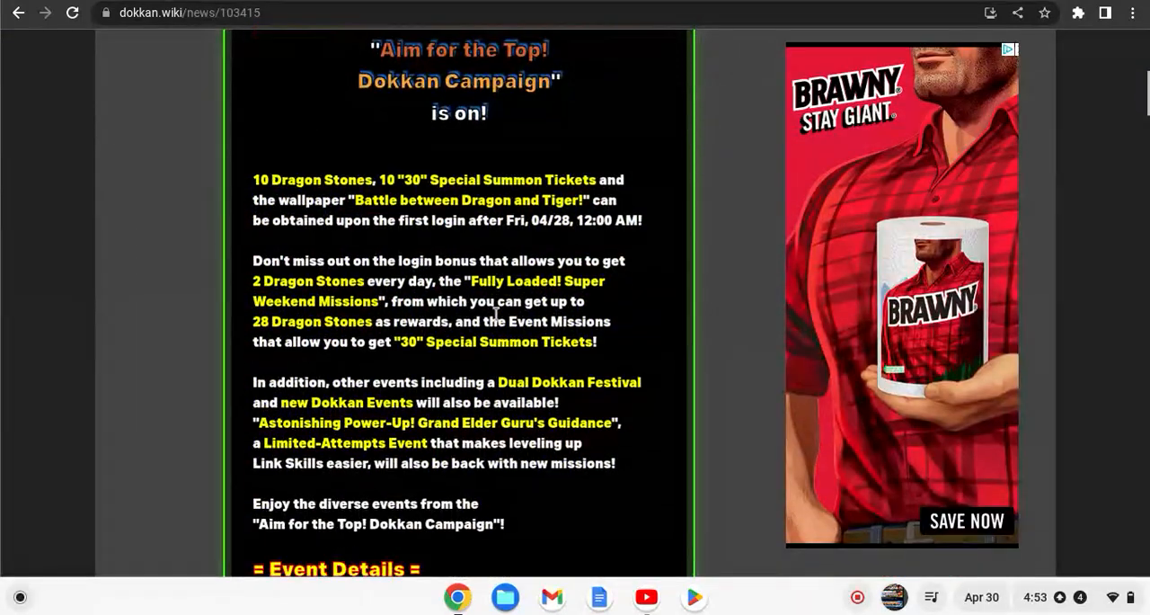
- Scroll to the Demon King, Grand Elder Guru's Guidance and Mercenary Tao Strikes Back banners
{"action": "scroll", "scroll_direction": "down", "scroll_amount": 3}
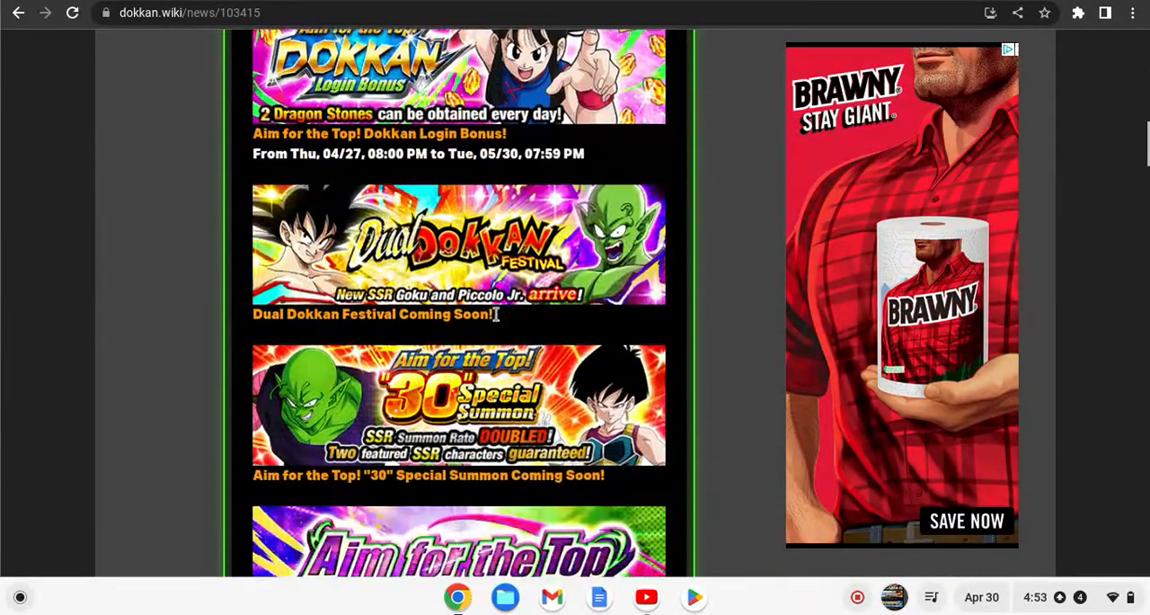
{"action": "scroll", "scroll_direction": "down", "scroll_amount": 3}
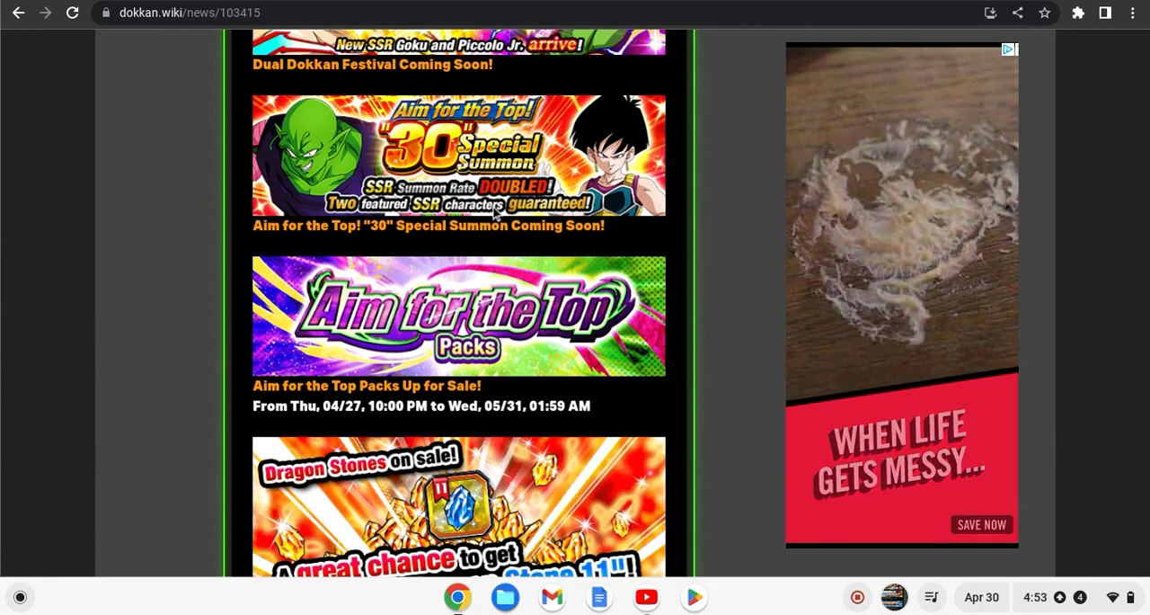
{"action": "scroll", "scroll_direction": "down", "scroll_amount": 3}
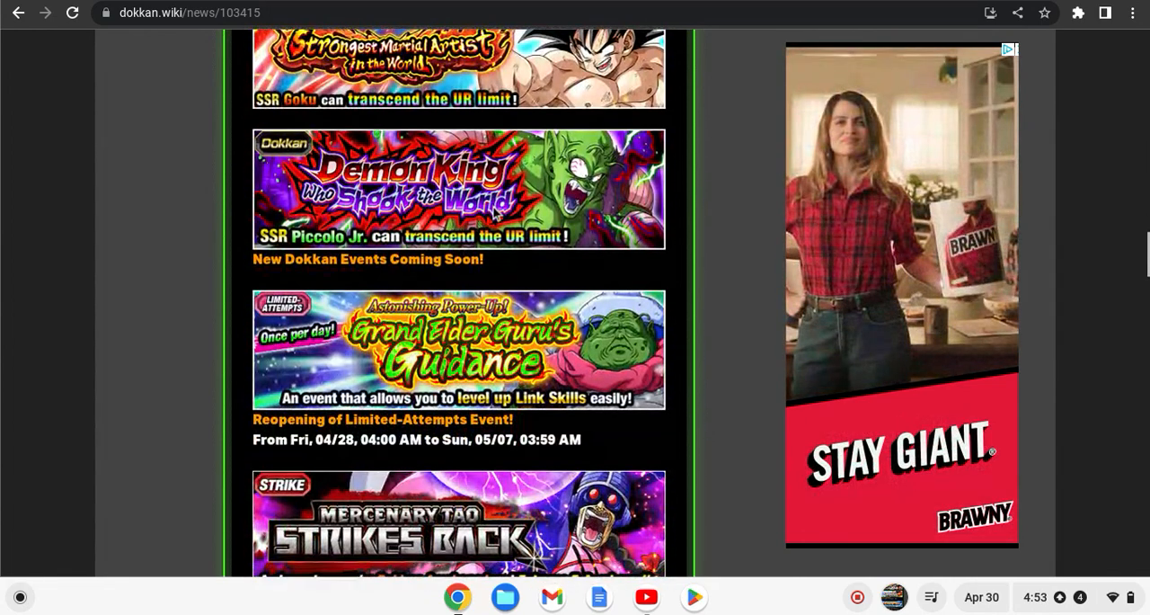
{"action": "scroll", "scroll_direction": "down", "scroll_amount": 3}
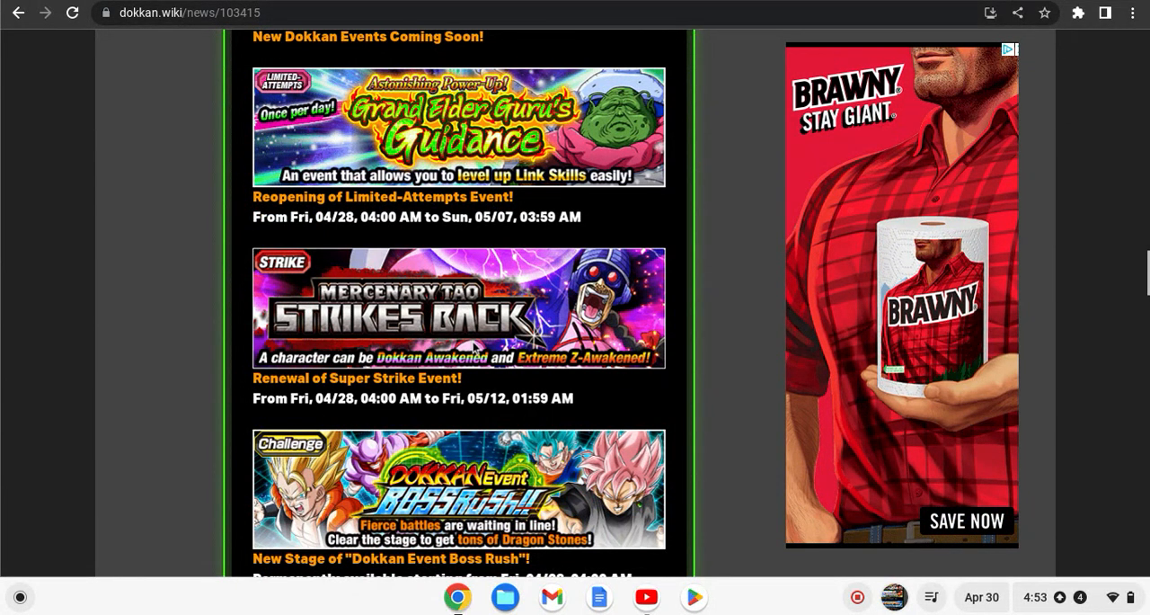
{"action": "mouse_move", "coordinate": [518, 363]}
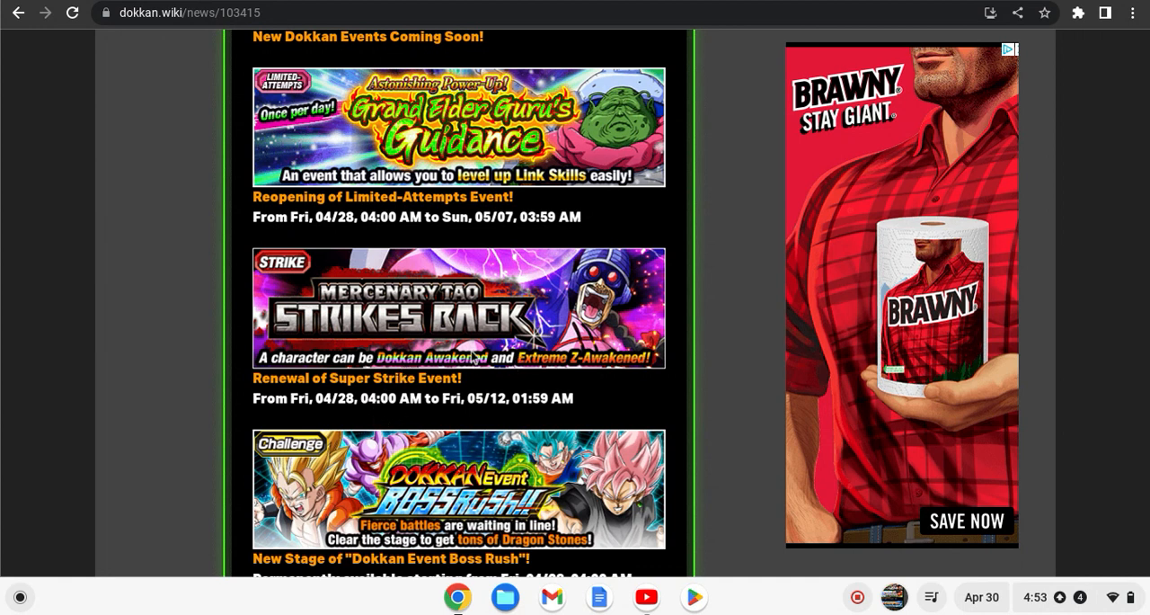
{"action": "mouse_move", "coordinate": [499, 370]}
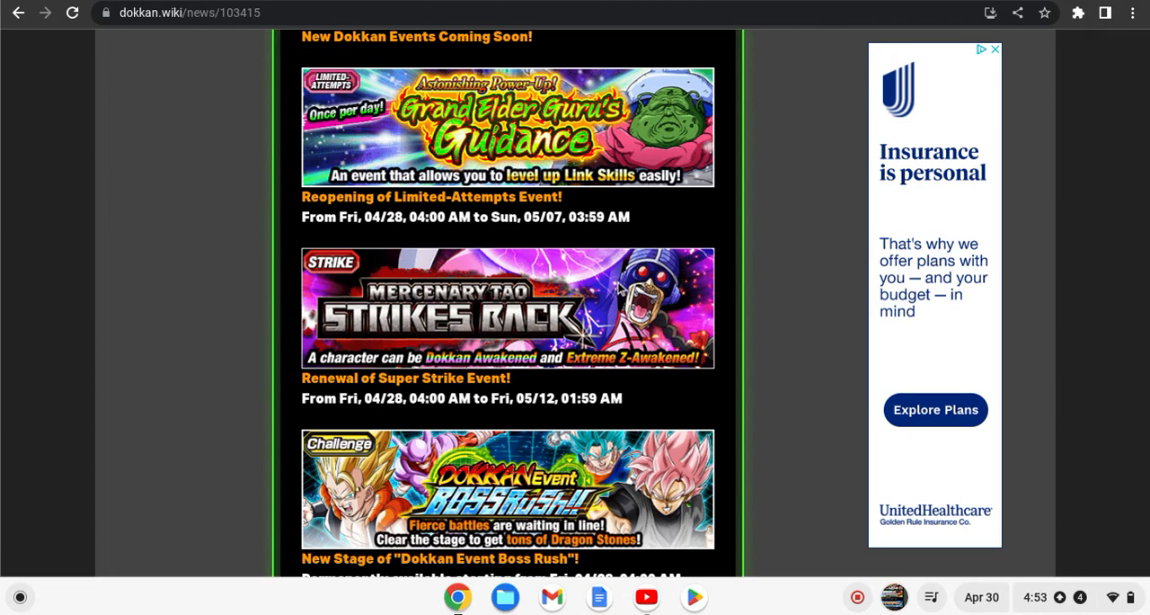
- Scroll past Extreme Super Battle Road to the Dokkan Events All Available and Extreme Z-Battle banners
{"action": "scroll", "scroll_direction": "down", "scroll_amount": 3}
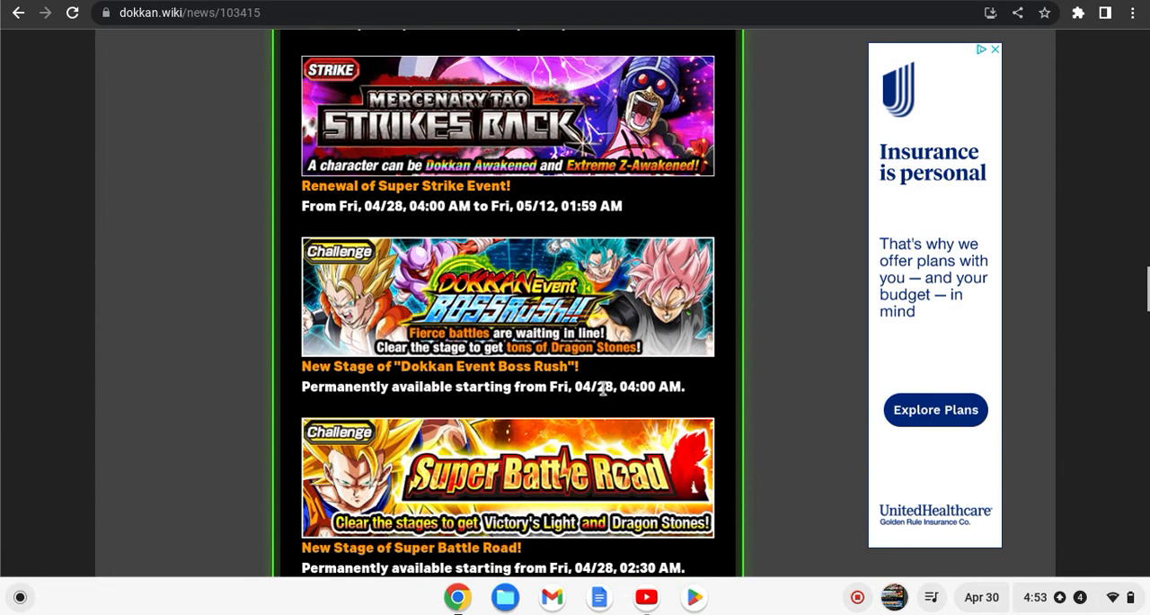
{"action": "scroll", "scroll_direction": "down", "scroll_amount": 3}
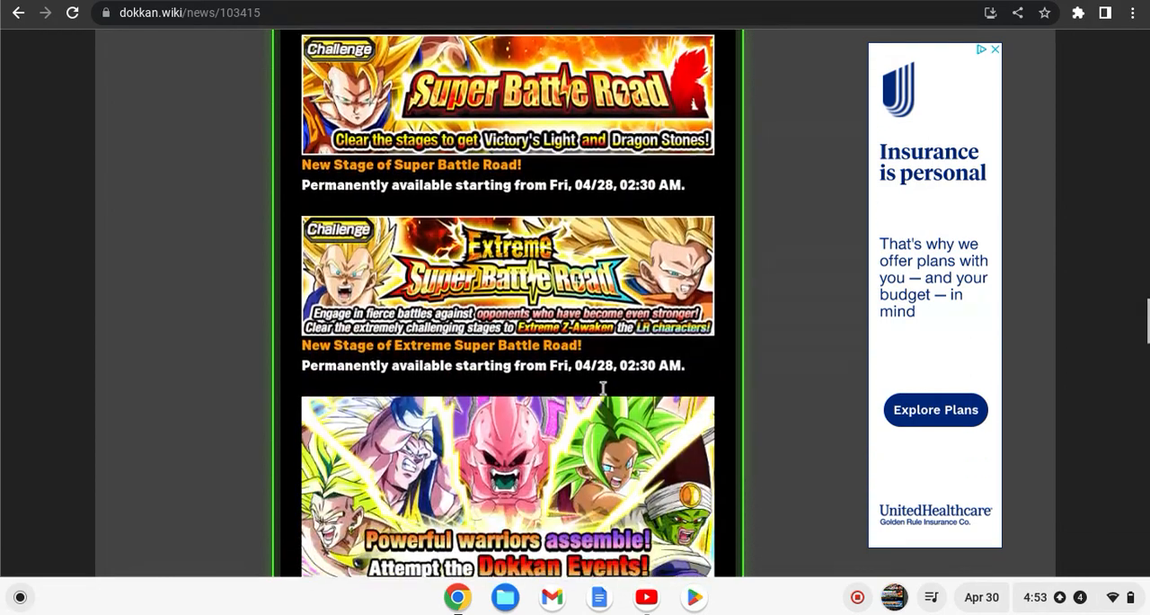
{"action": "scroll", "scroll_direction": "down", "scroll_amount": 3}
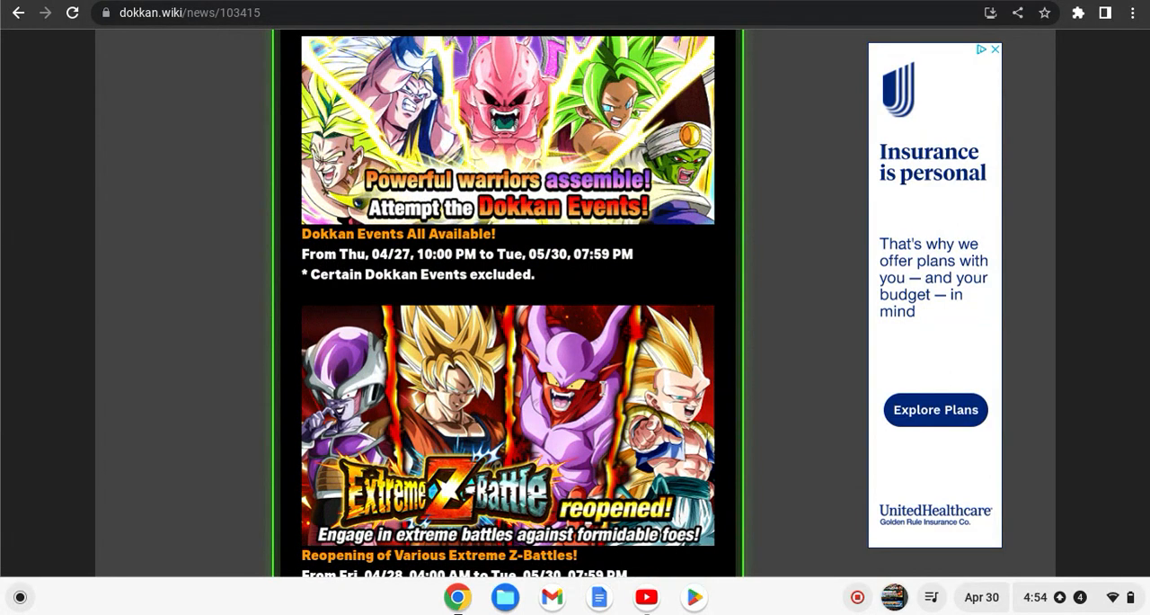
{"action": "scroll", "scroll_direction": "down", "scroll_amount": 3}
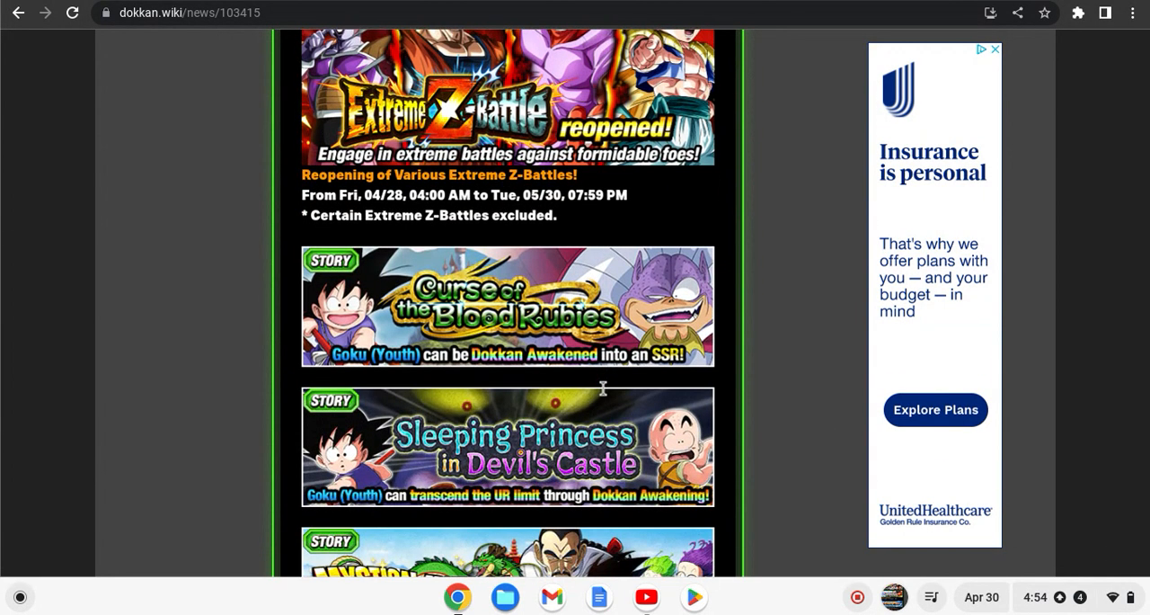
{"action": "scroll", "scroll_direction": "down", "scroll_amount": 3}
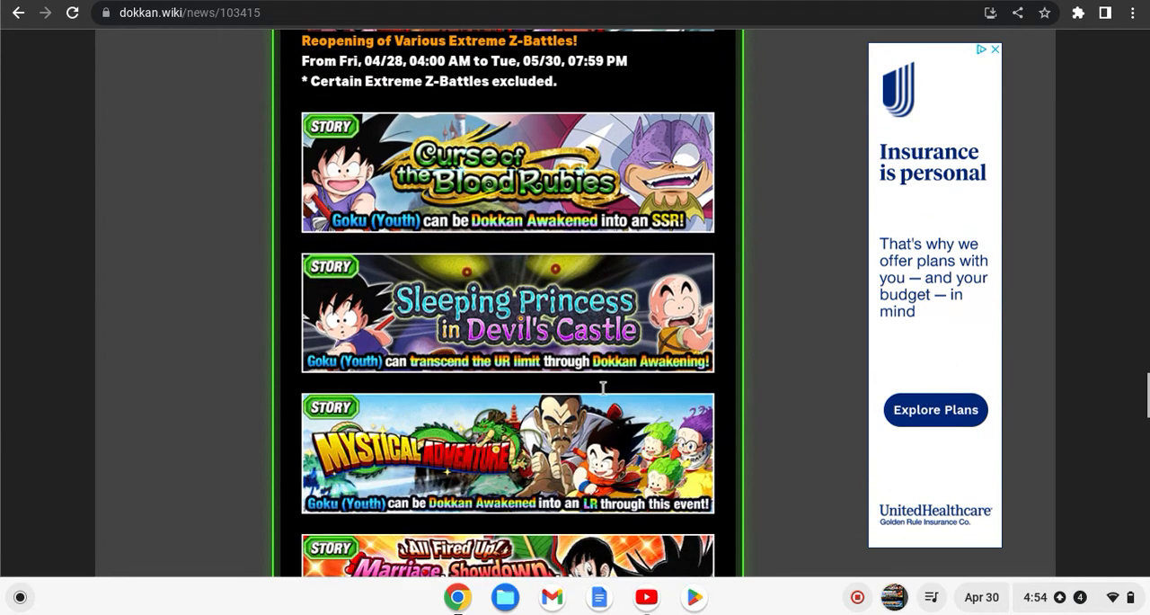
{"action": "scroll", "scroll_direction": "up", "scroll_amount": 3}
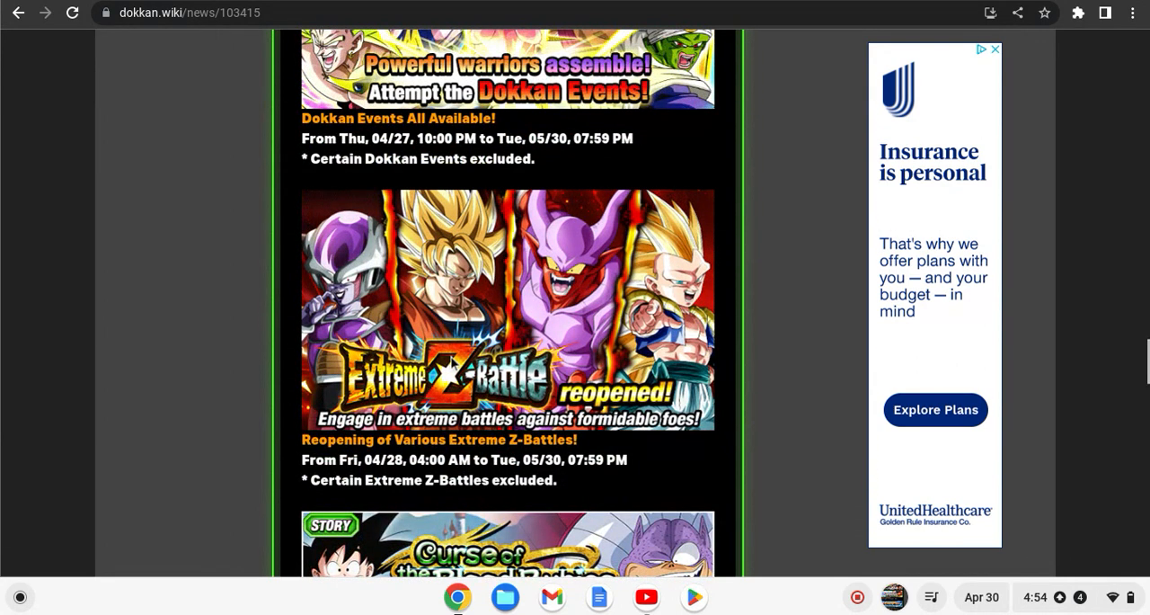
{"action": "mouse_move", "coordinate": [600, 326]}
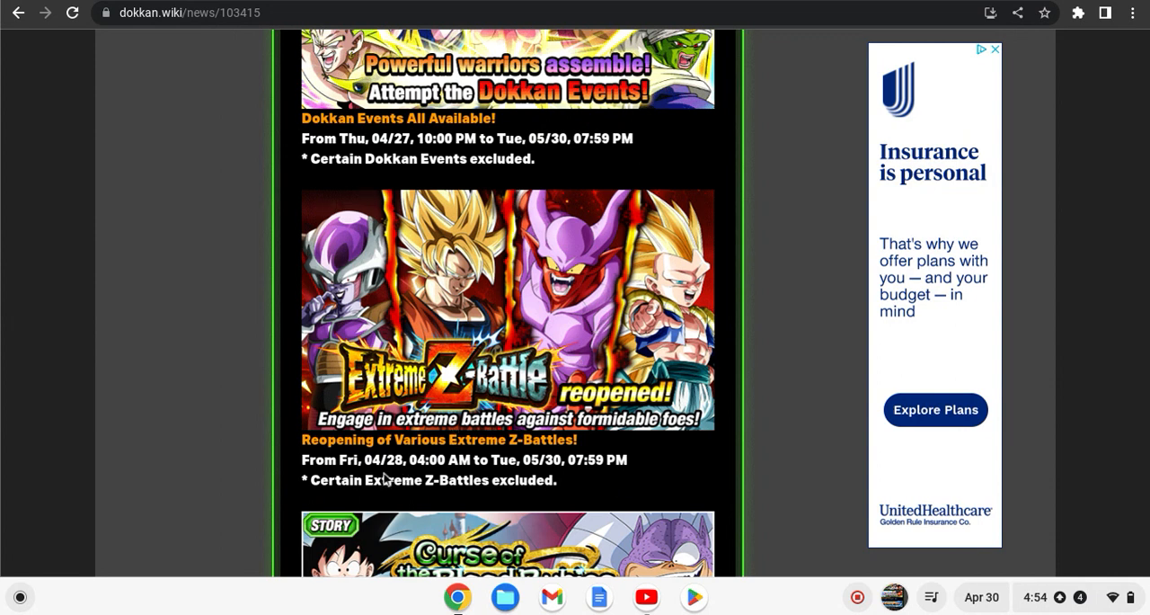
{"action": "mouse_move", "coordinate": [568, 482]}
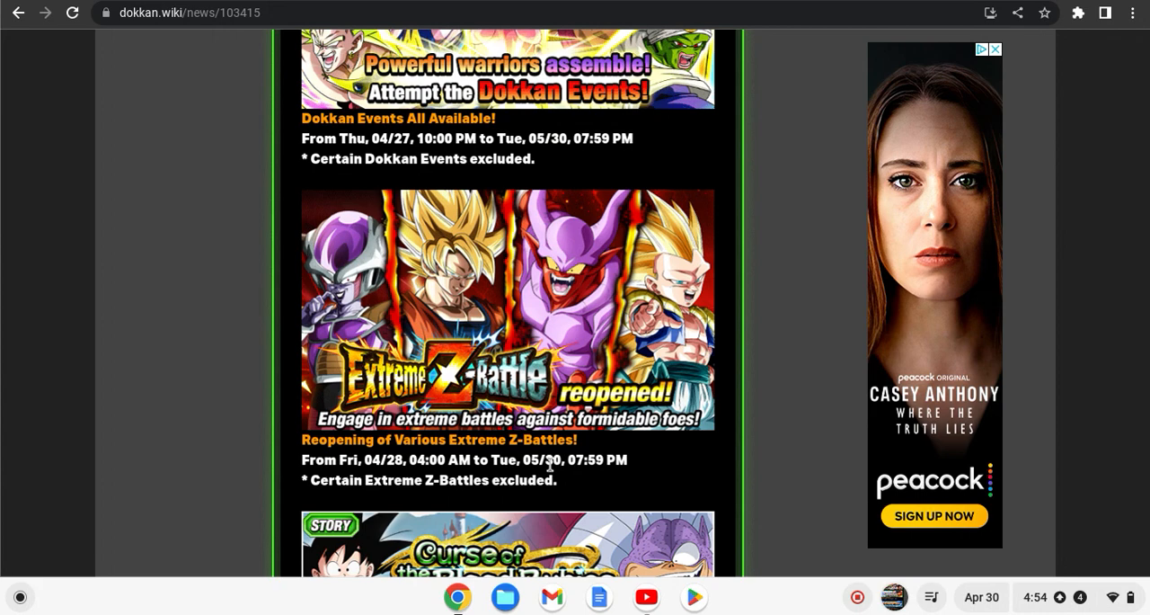
- Scroll to the Marriage Showdown and The Path to Power story event banners reopening 04/28 to 05/31
{"action": "scroll", "scroll_direction": "down", "scroll_amount": 3}
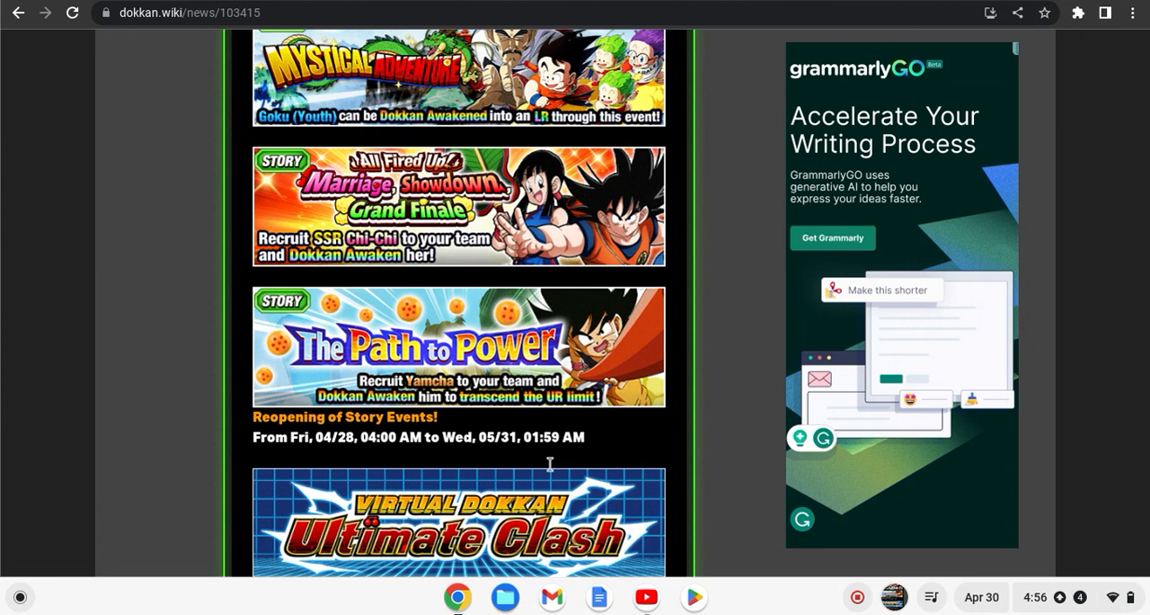
{"action": "mouse_move", "coordinate": [872, 595]}
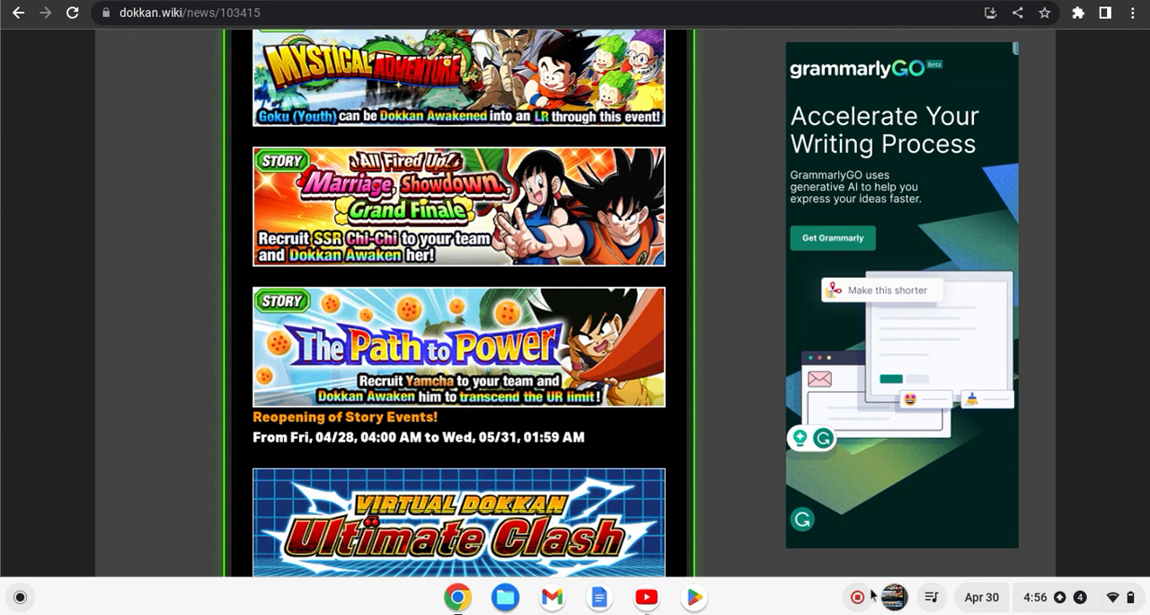